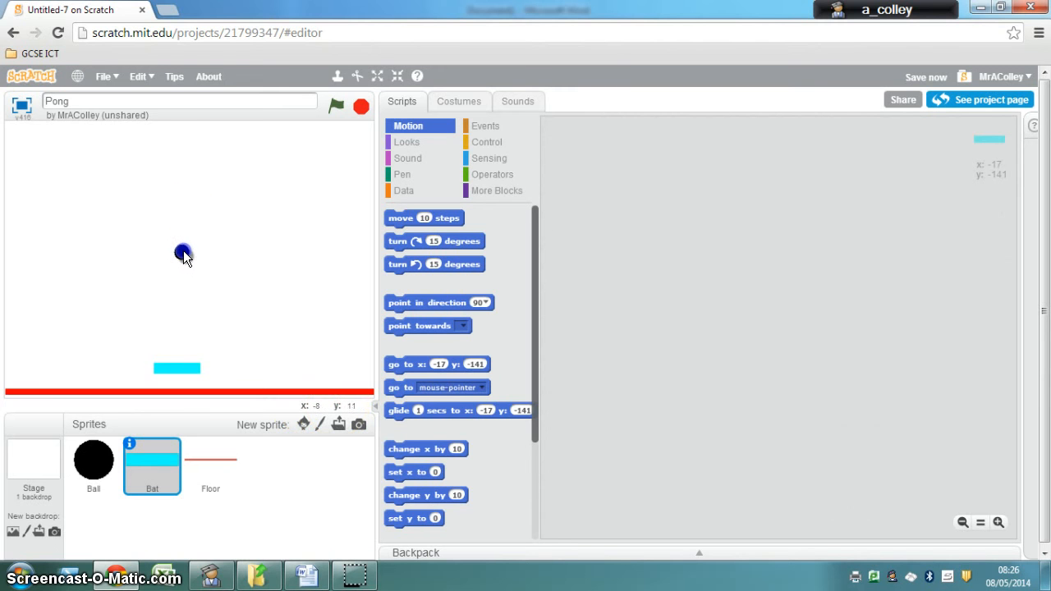
Open the Stage's backdrop library and scroll down to find xy-grid.
left_click(93, 459)
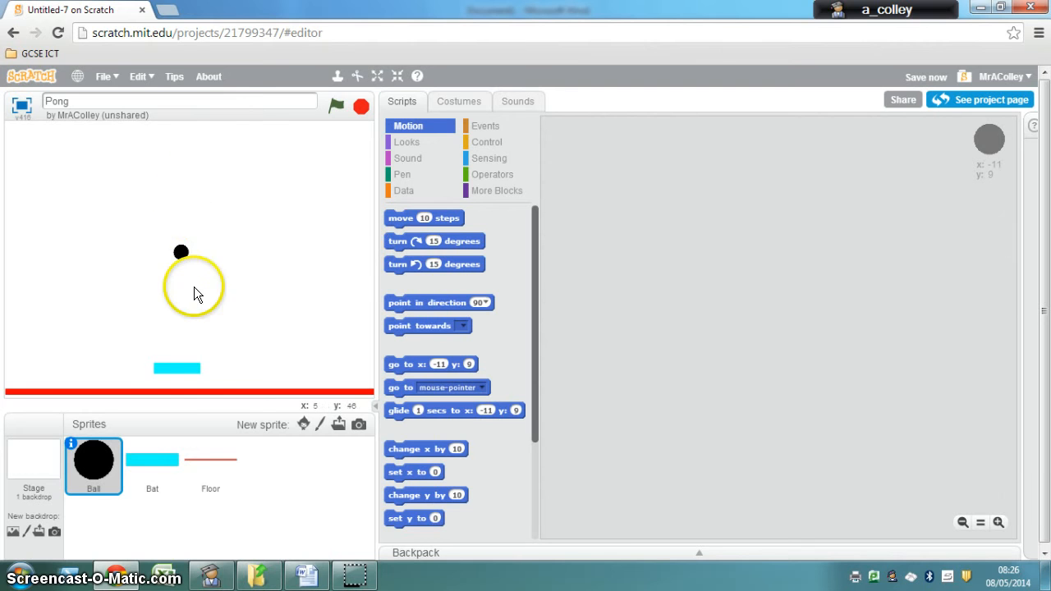
mouse_move(272, 322)
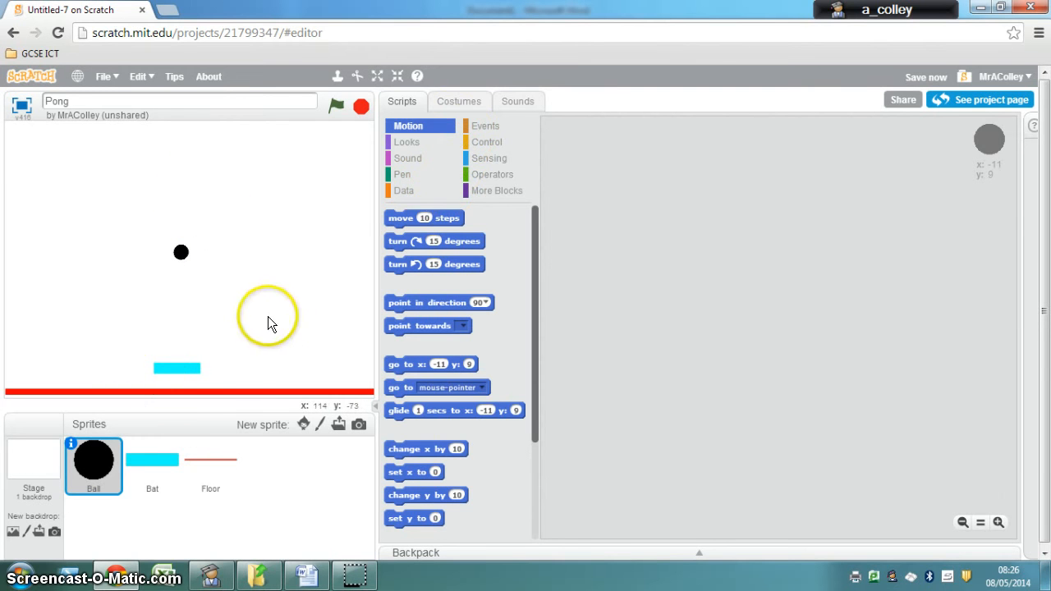
left_click(33, 468)
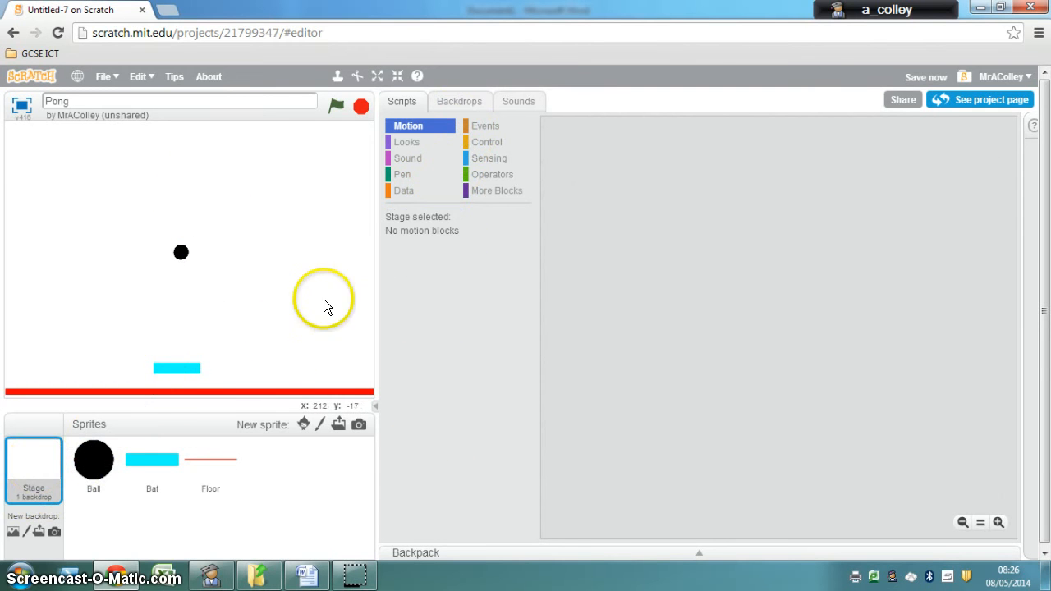
left_click(459, 101)
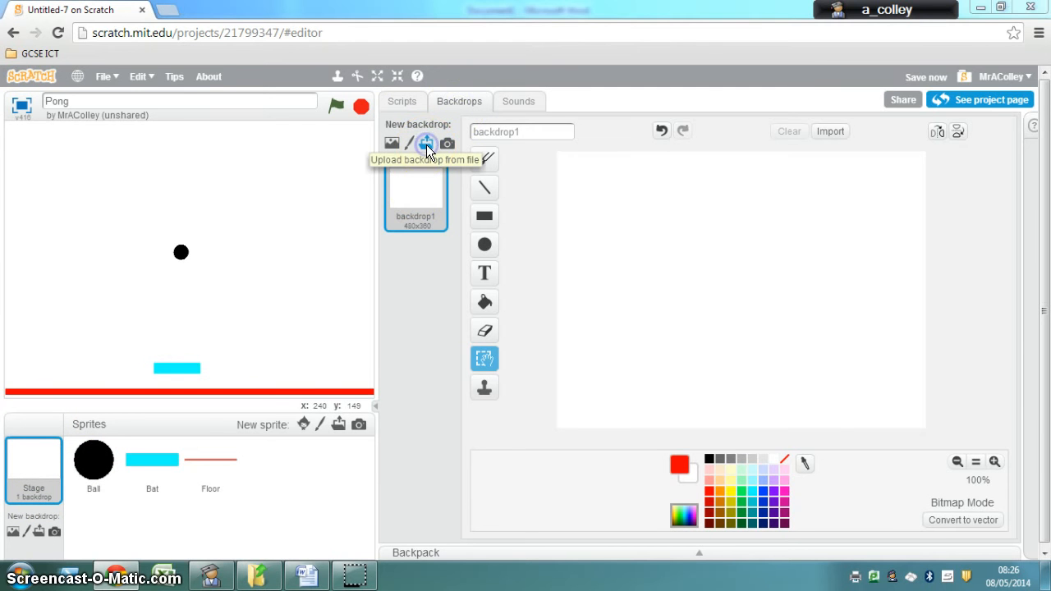
left_click(425, 142)
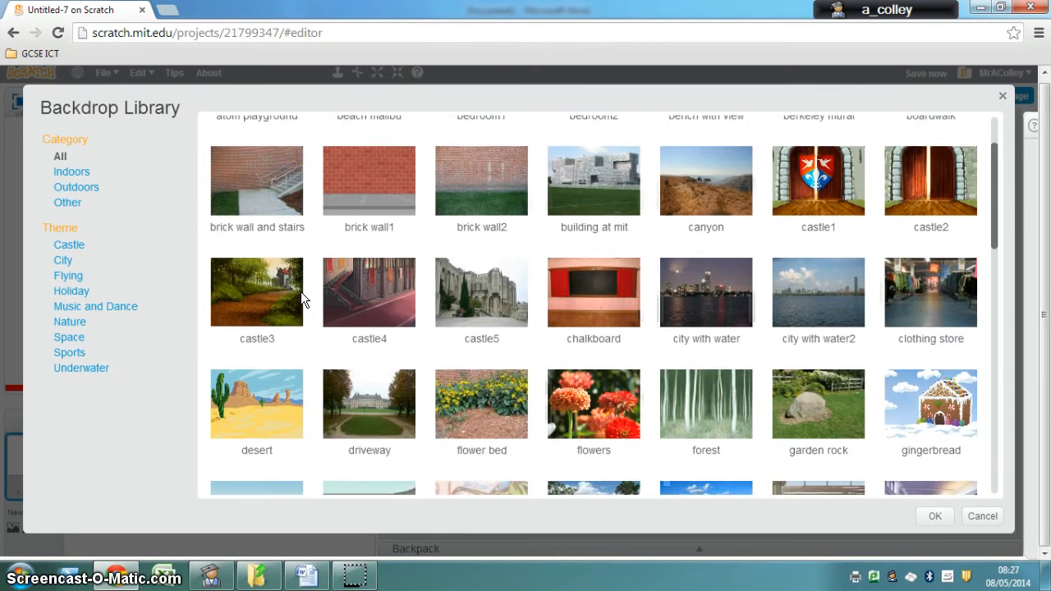
scroll("down", 3)
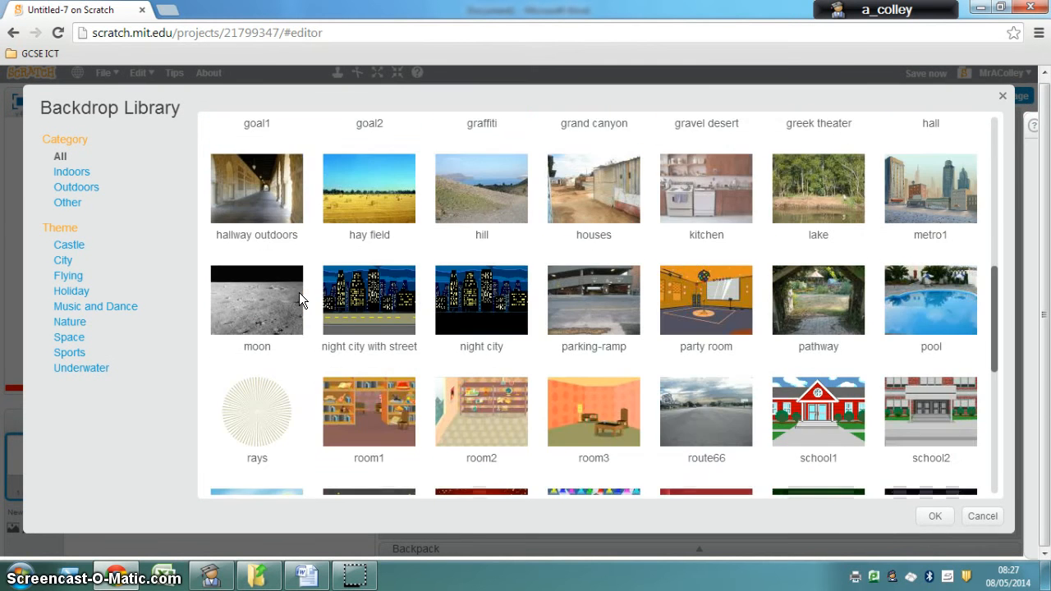
scroll("down", 3)
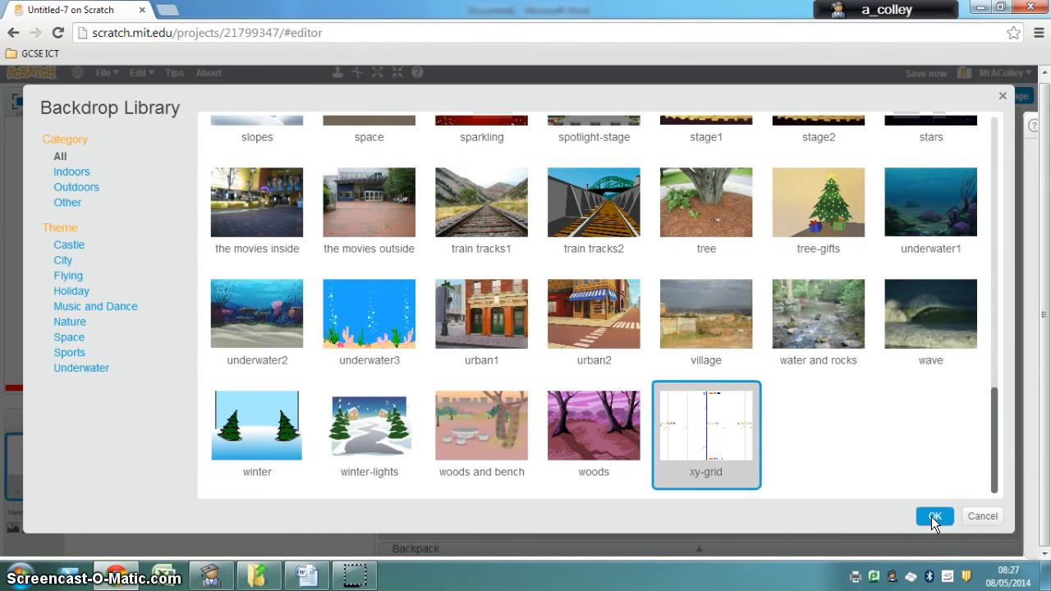
Add xy-grid as the stage backdrop and select the Ball sprite.
left_click(934, 516)
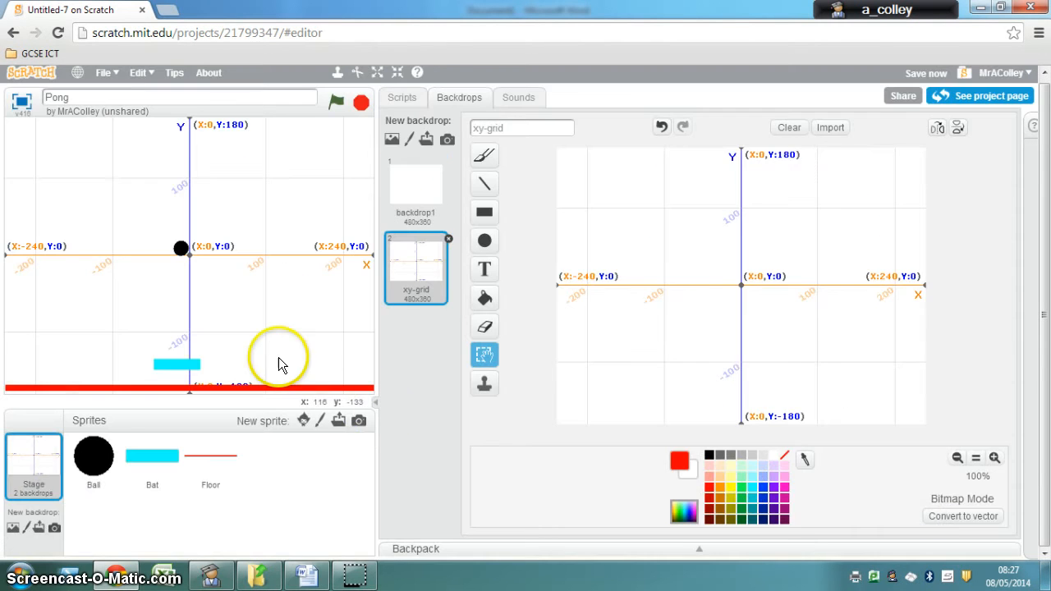
mouse_move(5, 256)
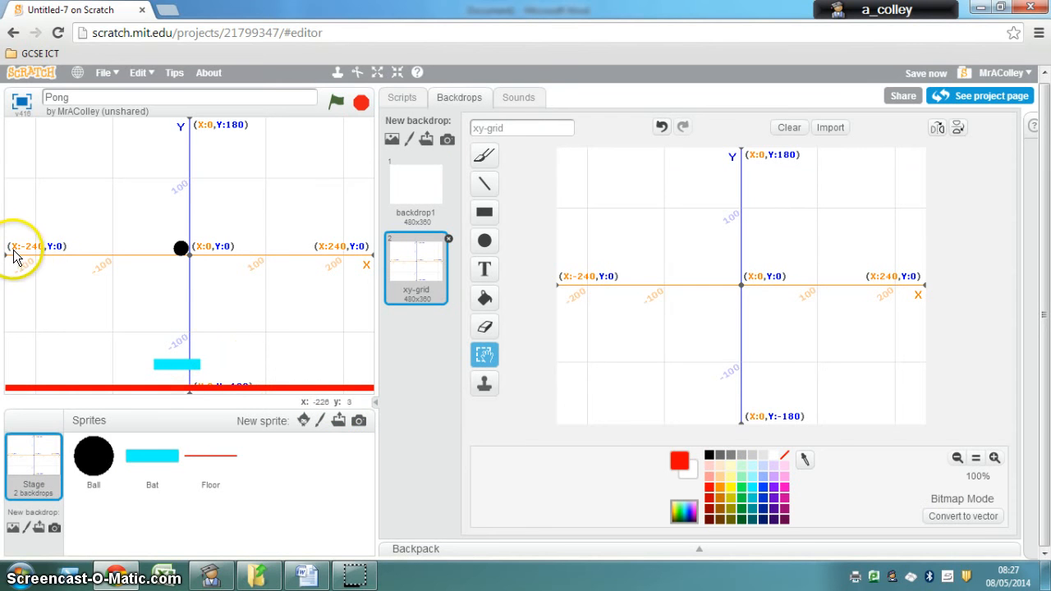
mouse_move(51, 262)
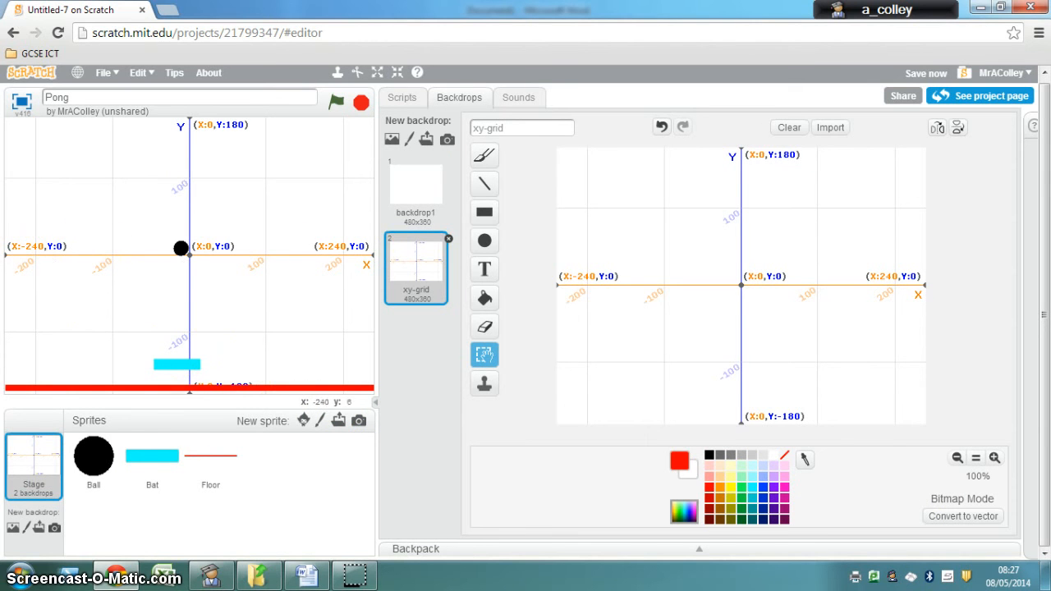
left_click(182, 246)
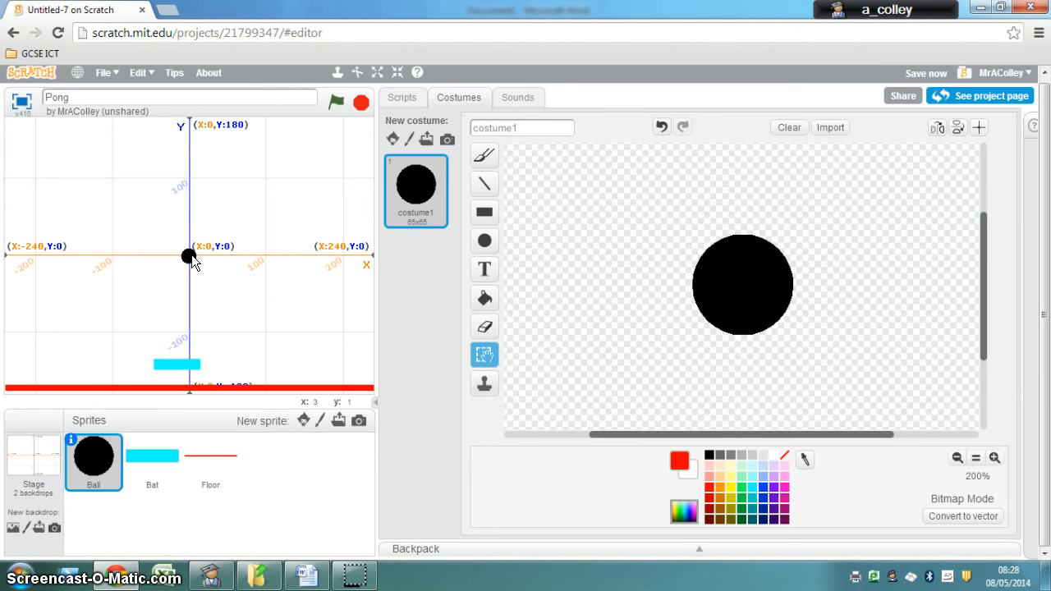
Save the Pong project and show the Ball sprite's scripts.
left_click(926, 73)
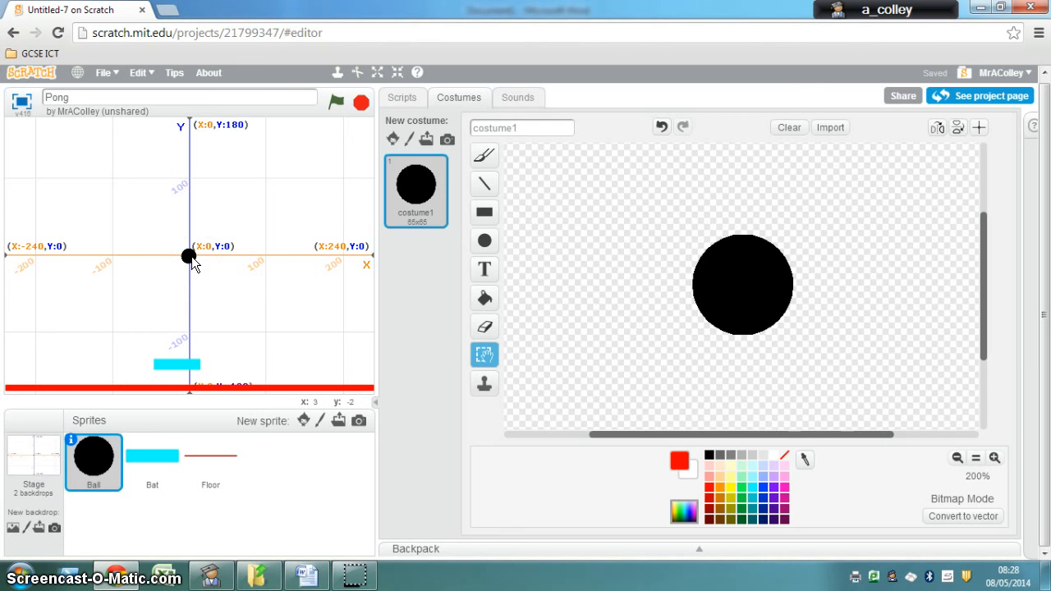
left_click(402, 97)
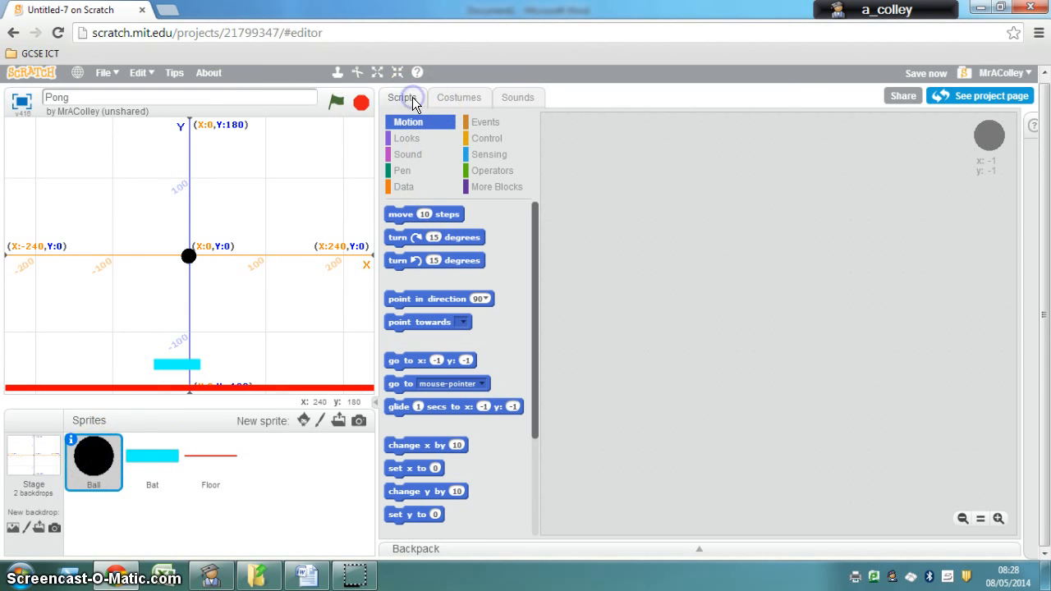
left_click(305, 574)
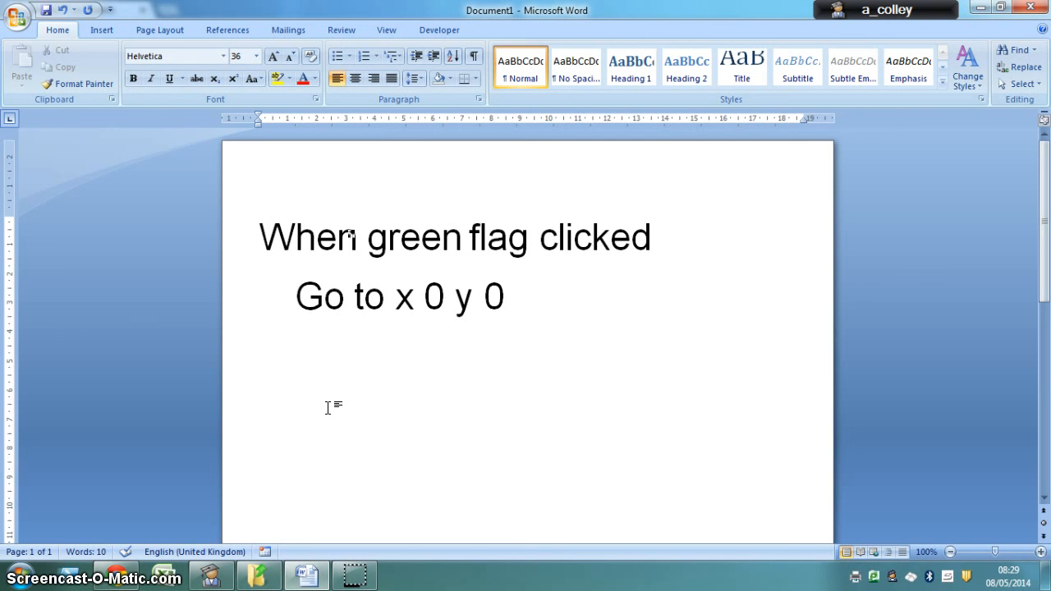
mouse_move(408, 381)
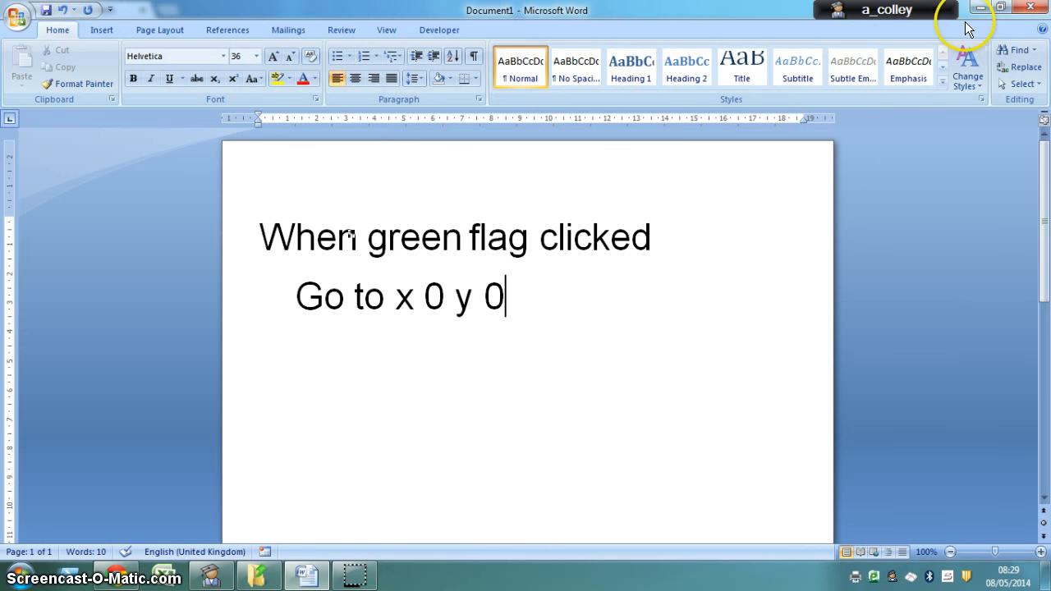
mouse_move(978, 10)
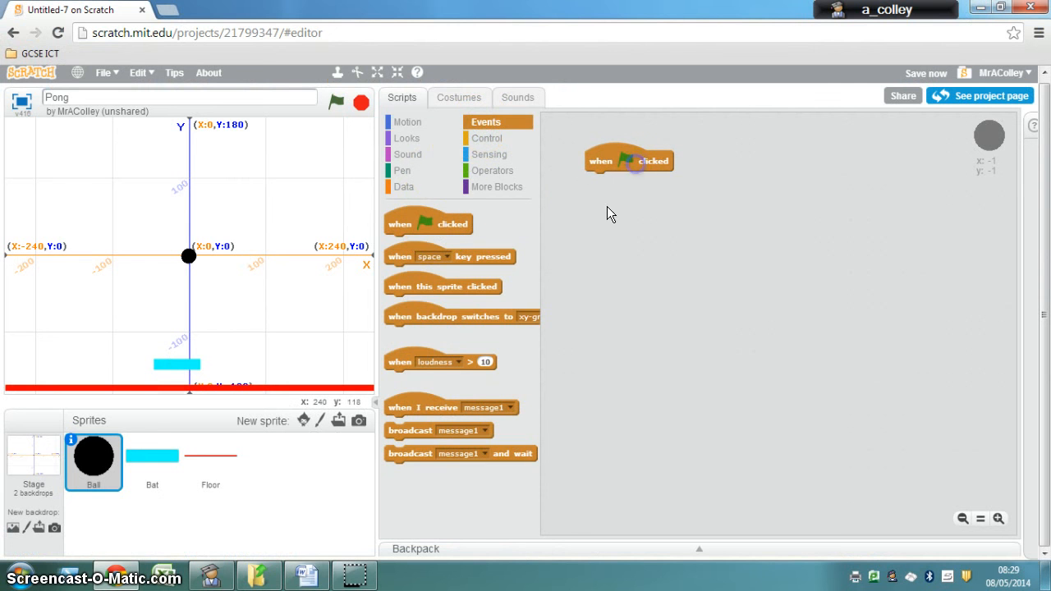
Drag a 'go to x: y:' Motion block into the Ball's scripts area.
left_click(408, 121)
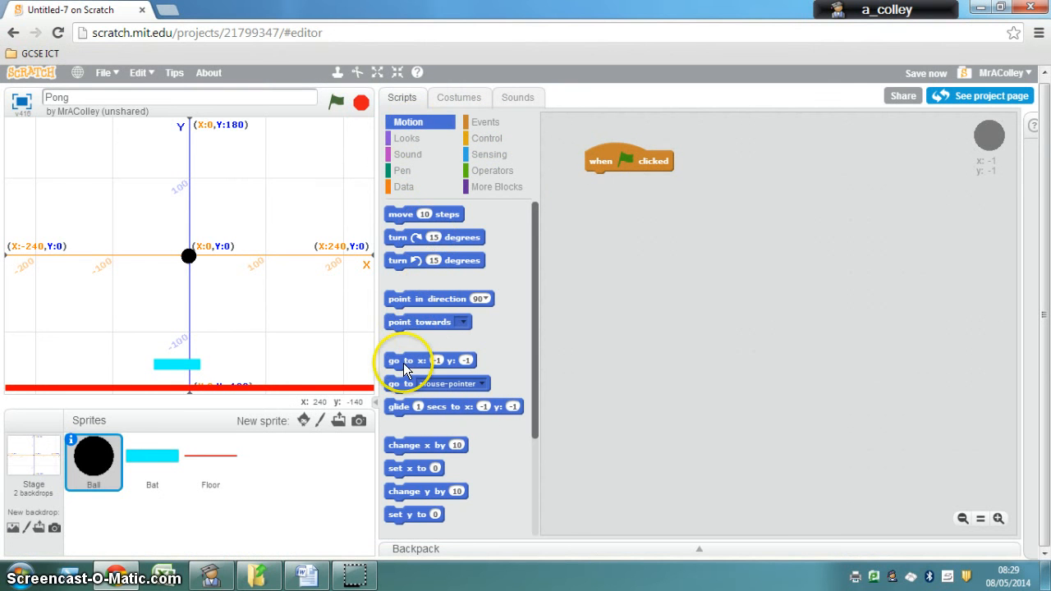
left_click_drag(403, 359, 771, 203)
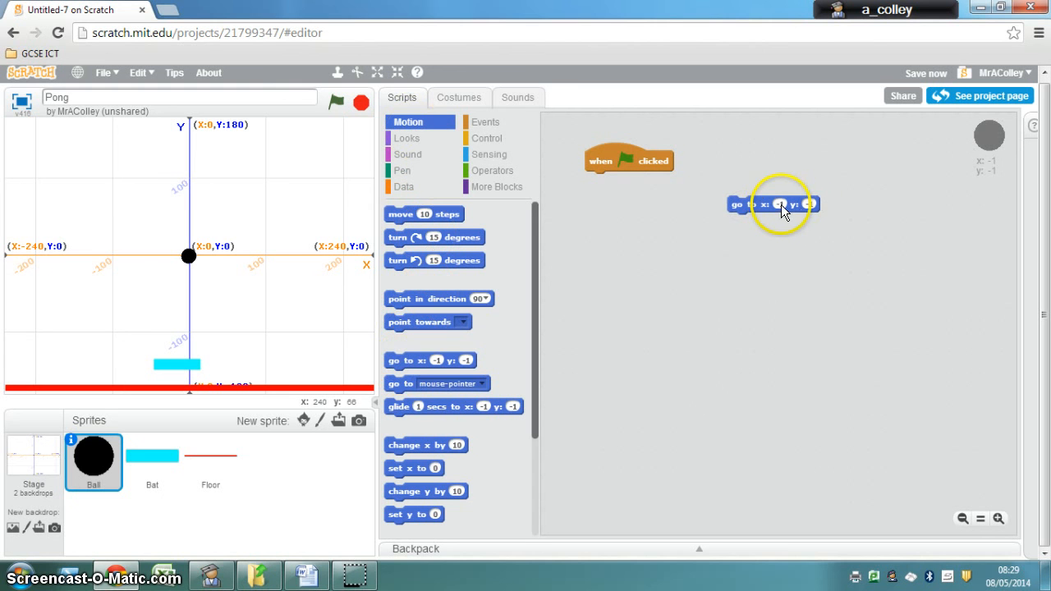
left_click(781, 204)
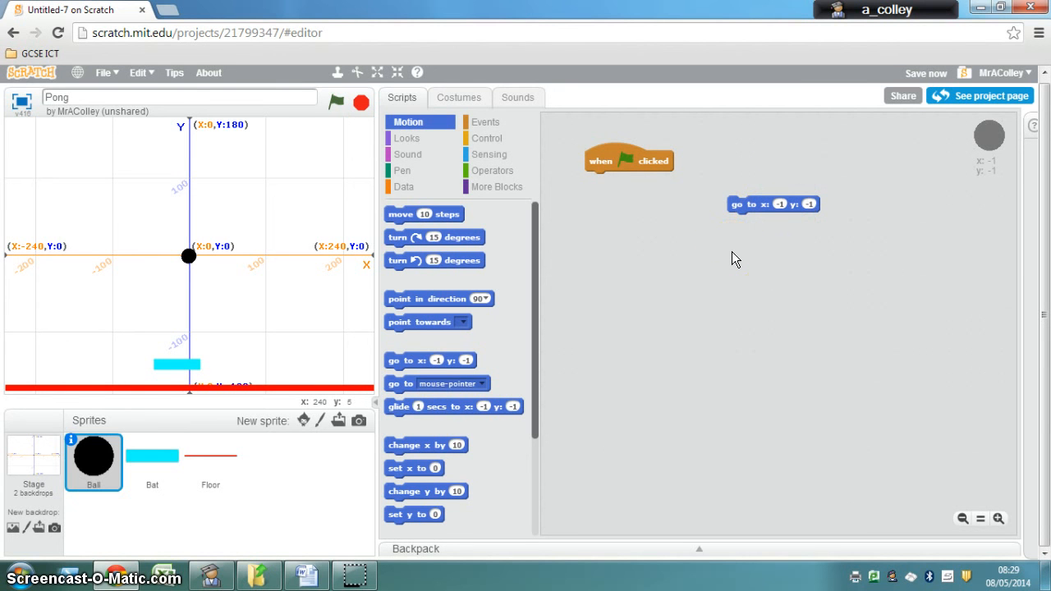
mouse_move(726, 263)
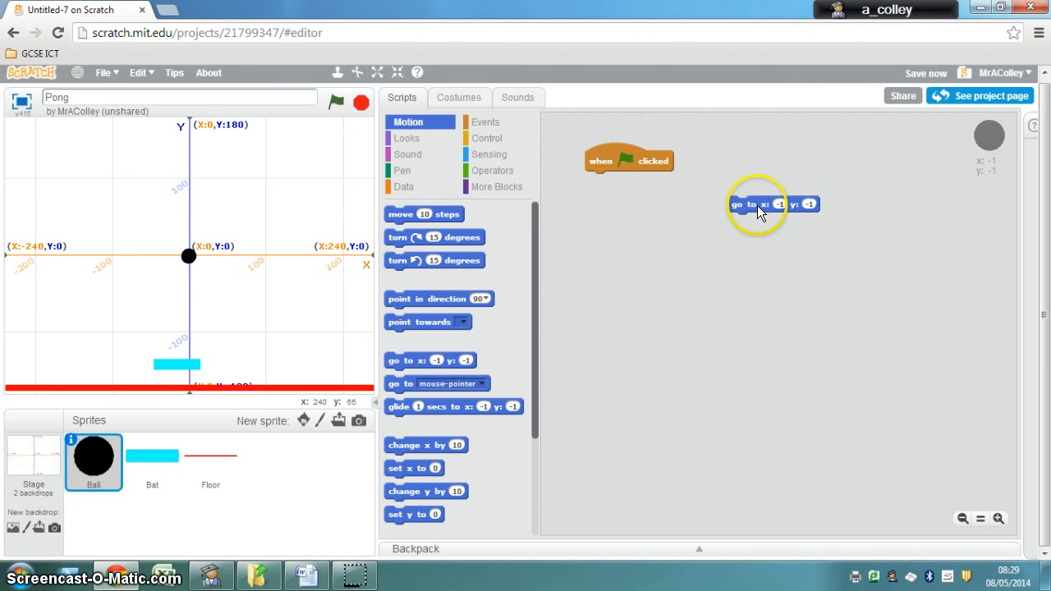
Snap 'go to x: 0 y: 0' under the green-flag hat and test it.
left_click_drag(747, 204, 632, 215)
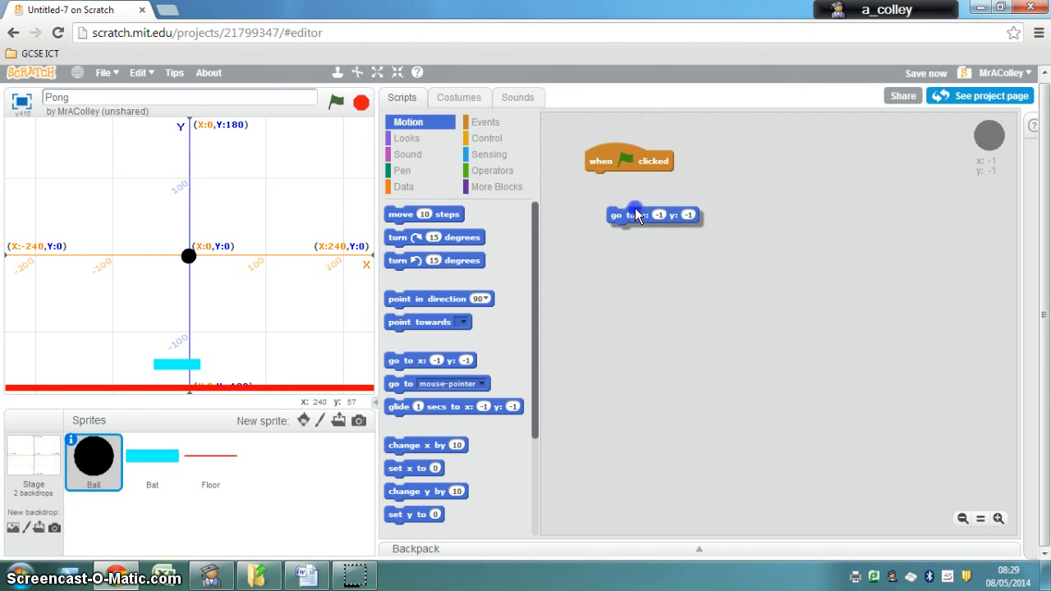
left_click_drag(652, 214, 630, 179)
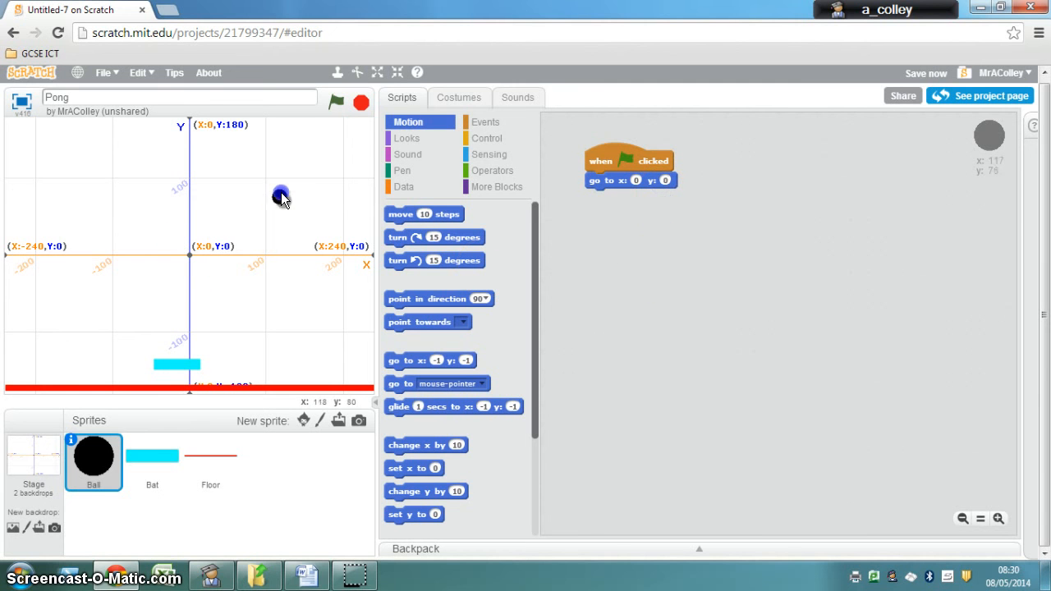
left_click(336, 102)
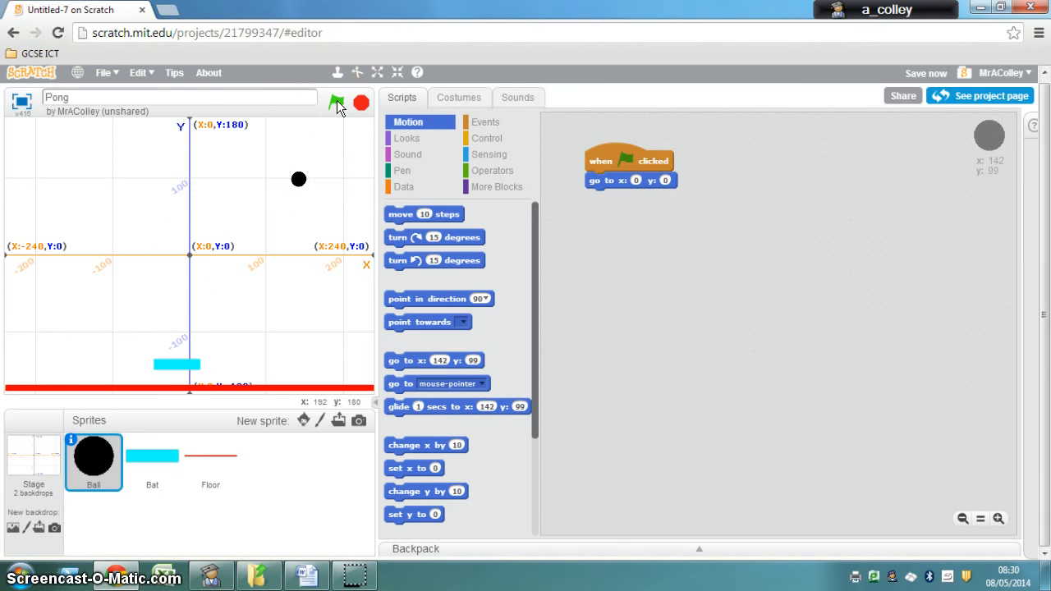
left_click(337, 101)
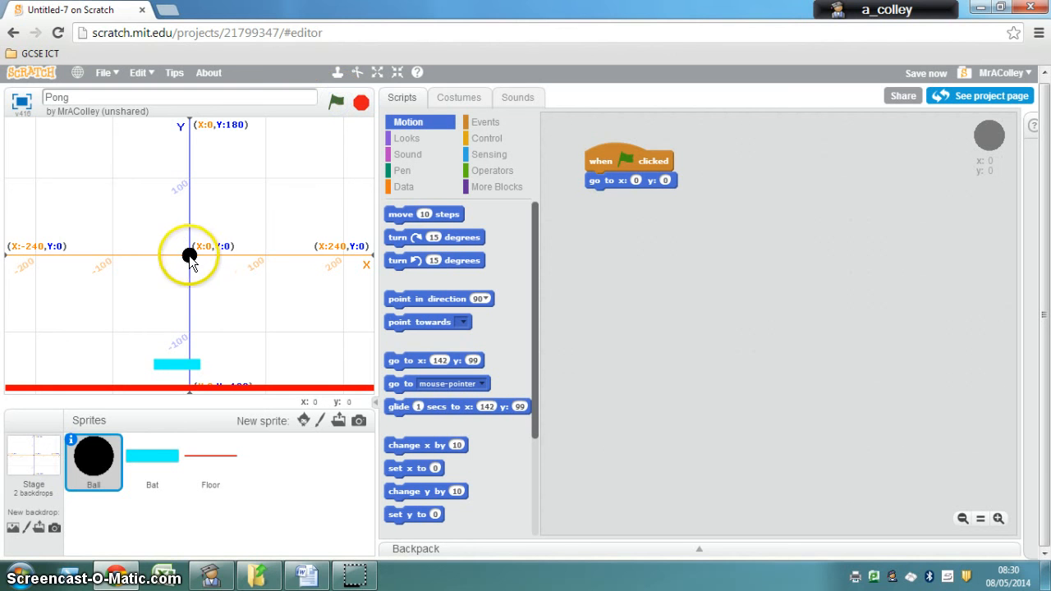